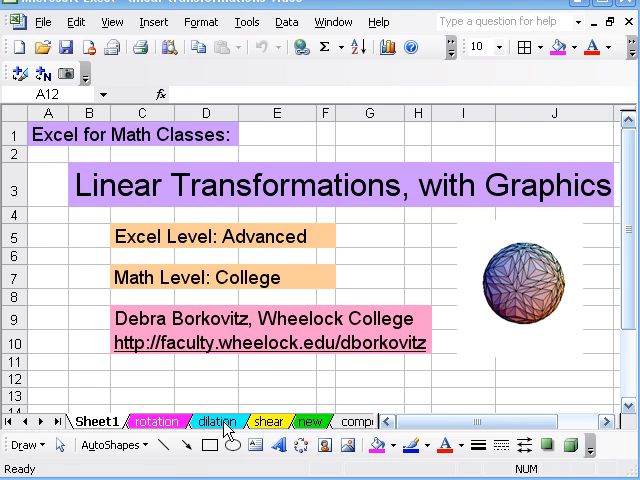
# - Show the dilation sheet with dilation factor 50 and the scaled polygon charts
pyautogui.click(157, 420)
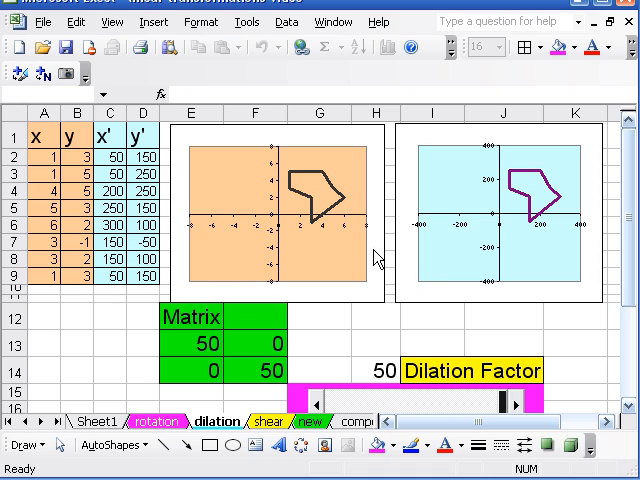
pyautogui.moveTo(360, 237)
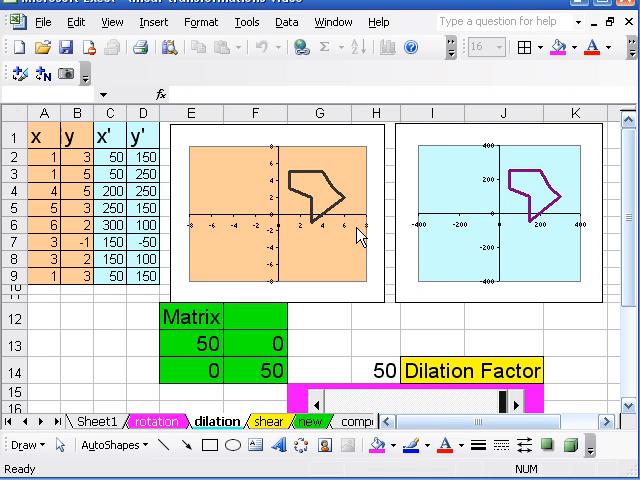
pyautogui.moveTo(367, 226)
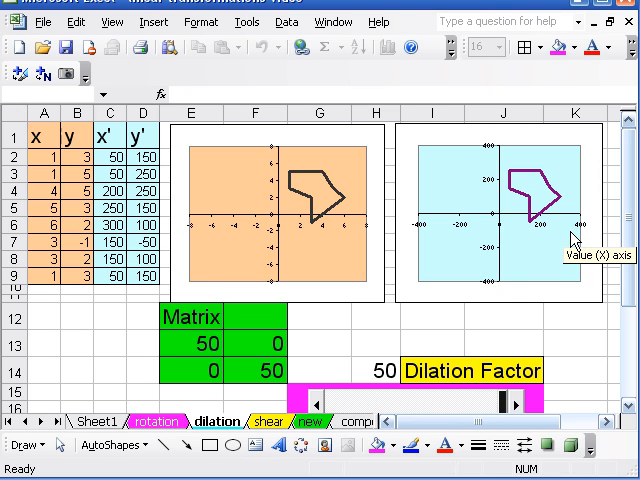
pyautogui.moveTo(500, 270)
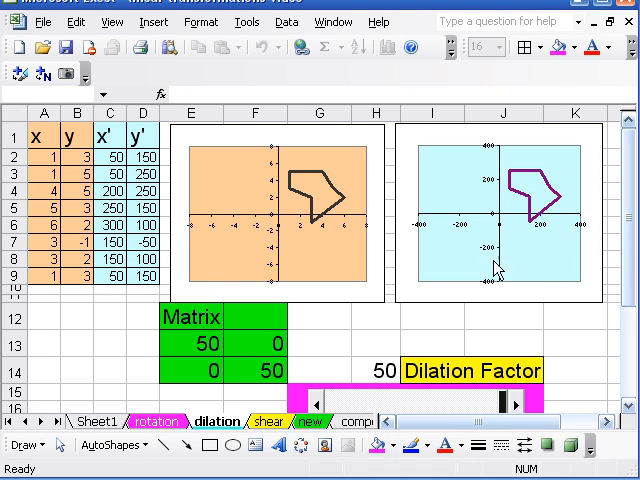
pyautogui.moveTo(338, 197)
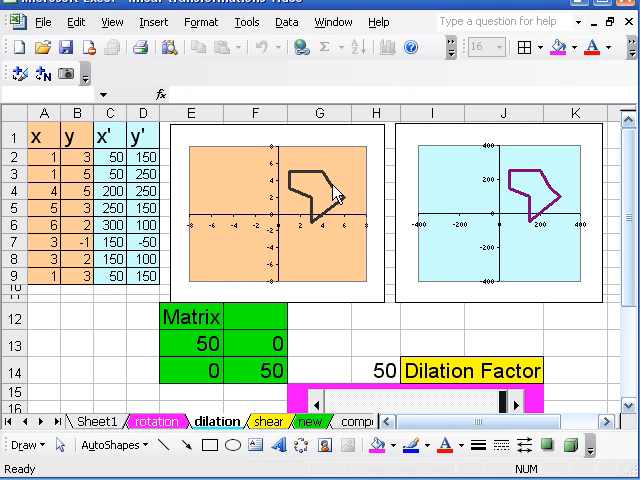
# - Show the shear sheet with the unit square charts under an identity matrix
pyautogui.click(300, 421)
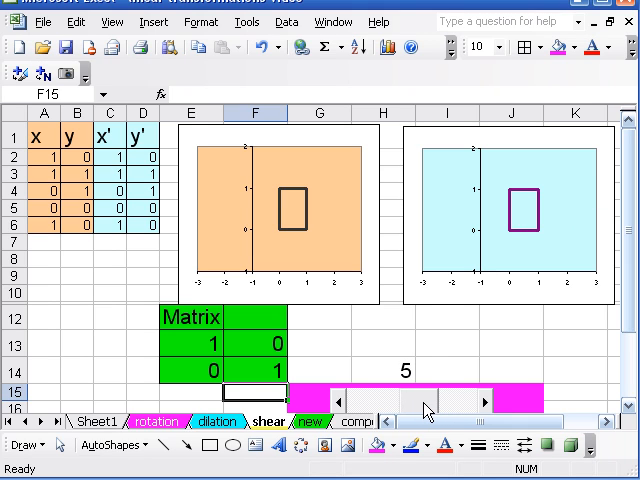
# - Show the sheet 'new' with the polygon data, before/after charts and identity matrix
pyautogui.click(307, 420)
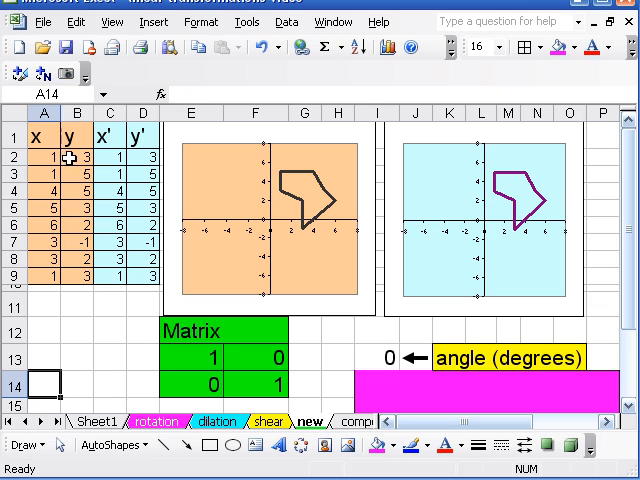
pyautogui.moveTo(52, 194)
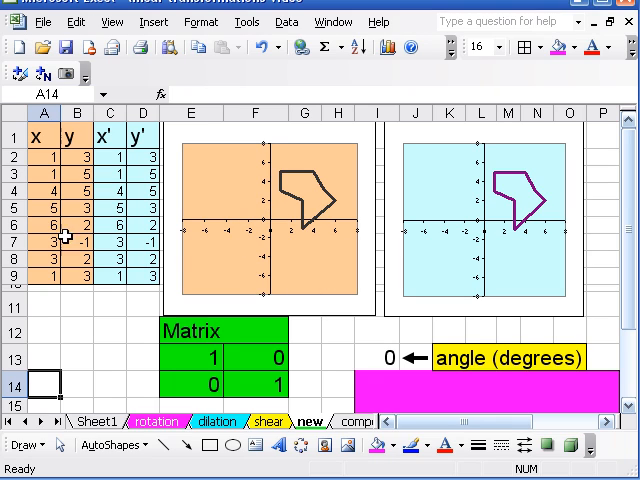
pyautogui.moveTo(40, 158)
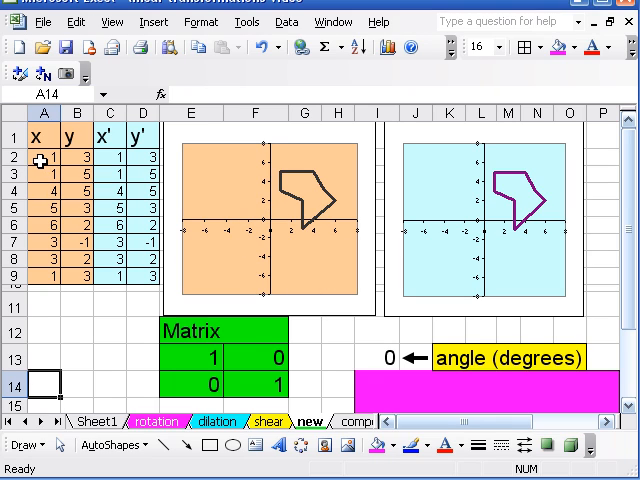
pyautogui.moveTo(76, 160)
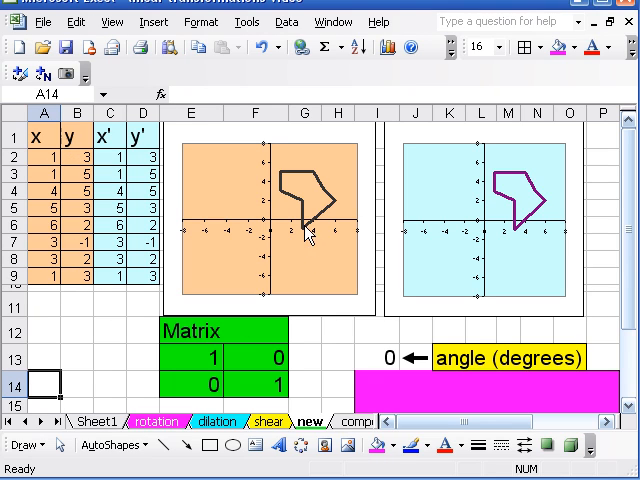
pyautogui.moveTo(295, 240)
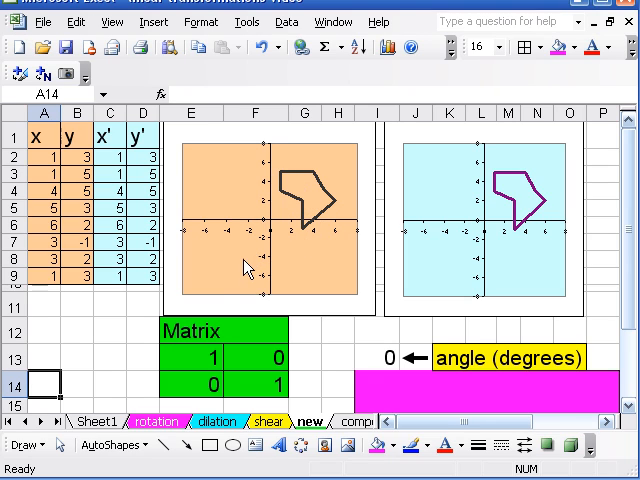
pyautogui.moveTo(238, 262)
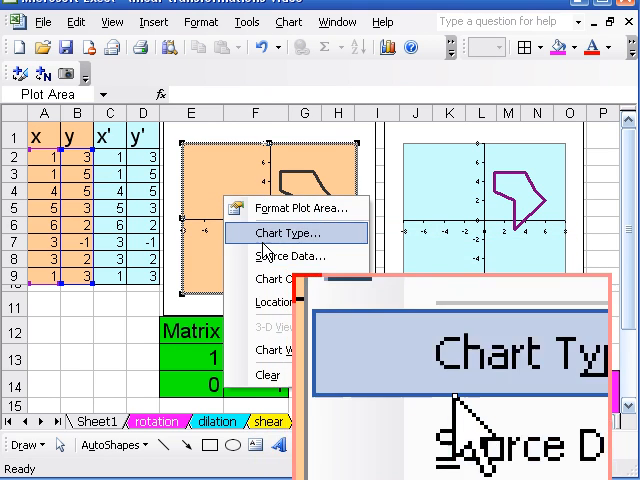
pyautogui.click(286, 232)
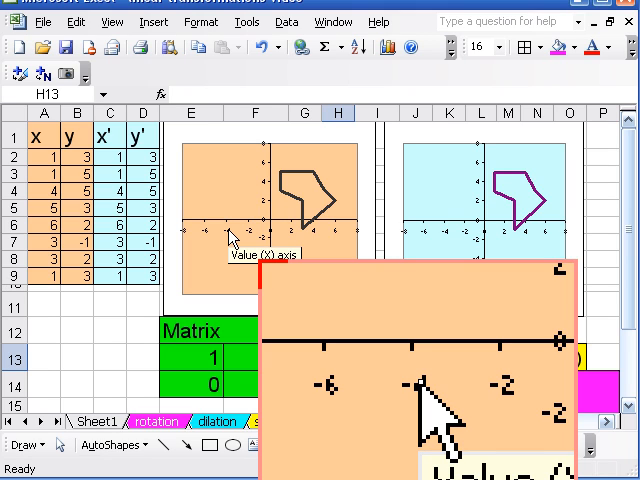
pyautogui.rightClick(230, 240)
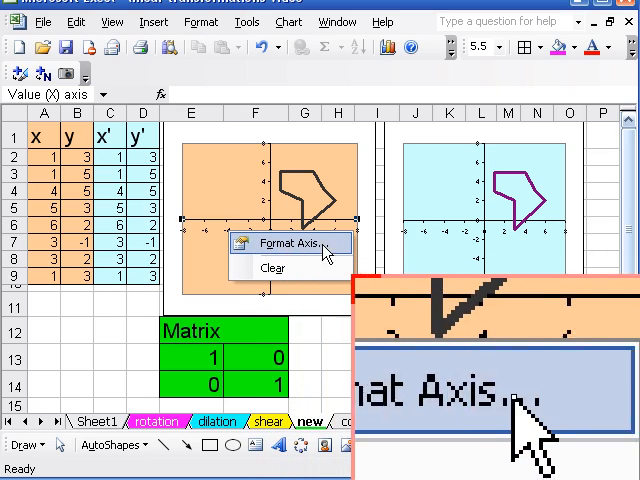
pyautogui.click(291, 244)
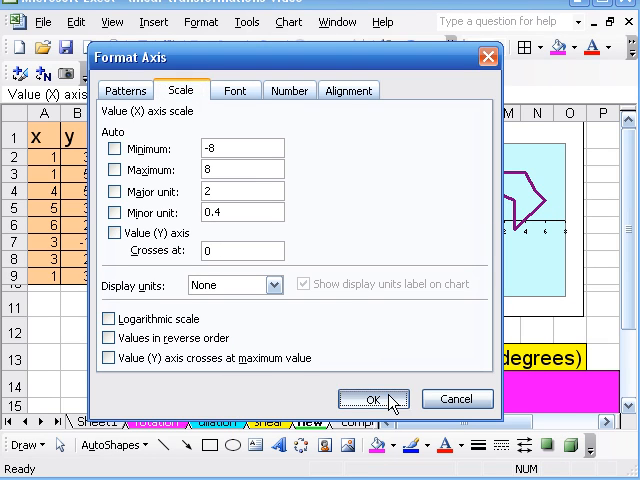
pyautogui.click(368, 399)
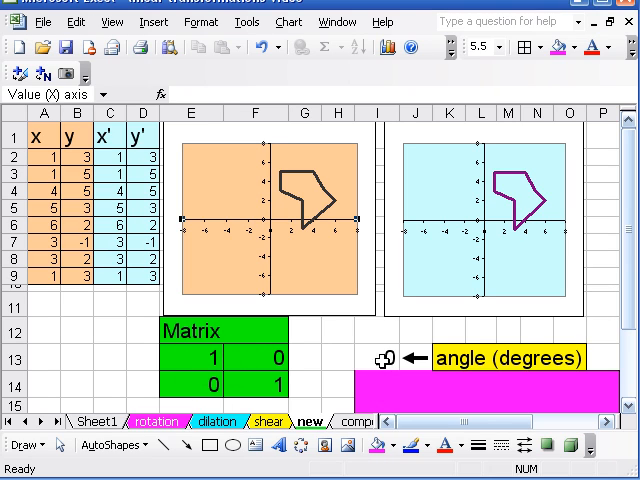
pyautogui.click(377, 357)
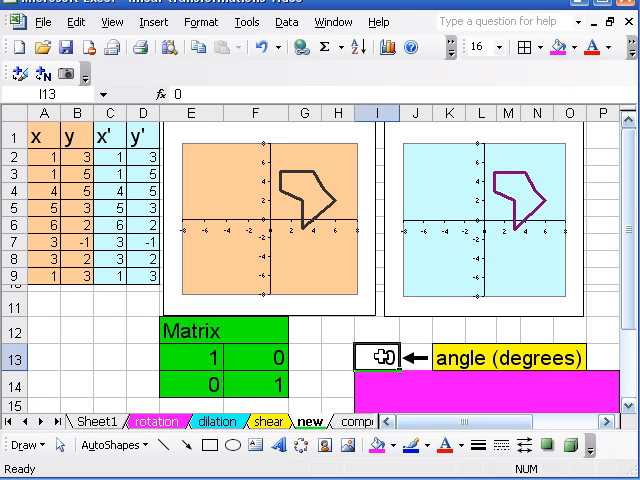
pyautogui.write('39')
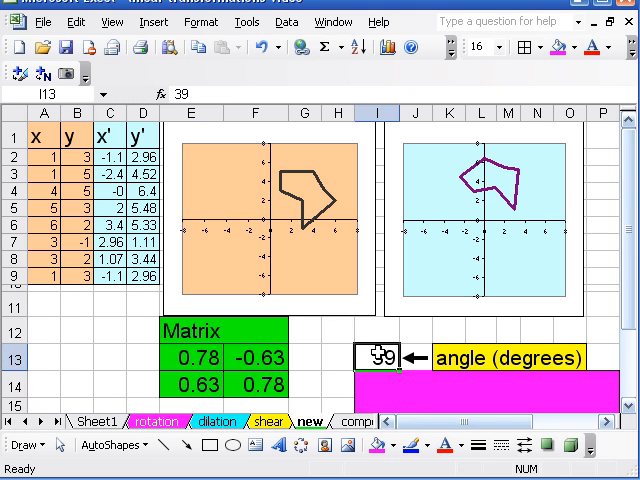
pyautogui.write('105')
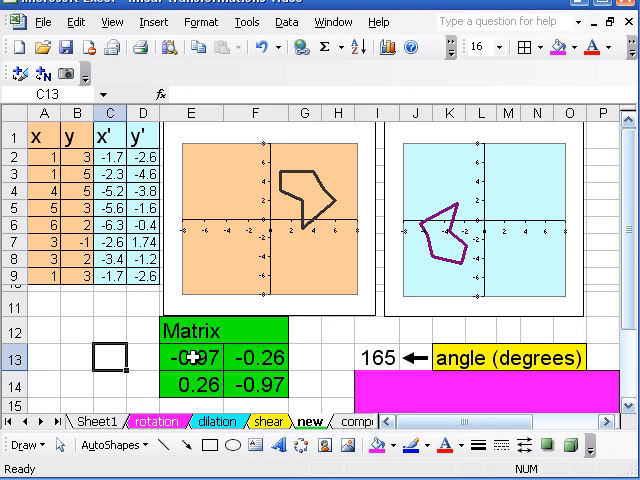
pyautogui.moveTo(150, 320)
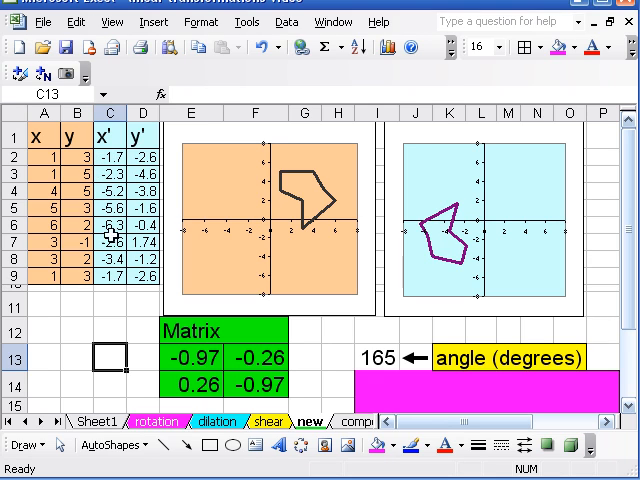
pyautogui.click(192, 358)
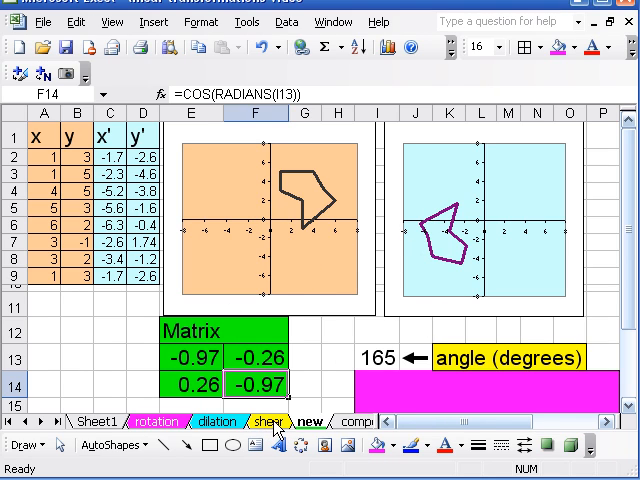
pyautogui.click(272, 421)
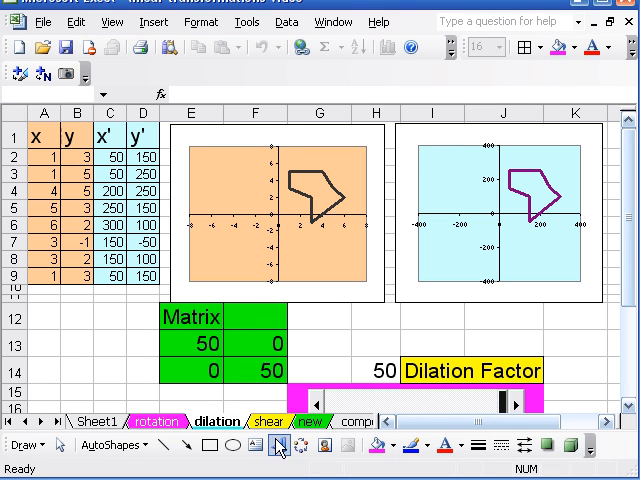
pyautogui.click(309, 421)
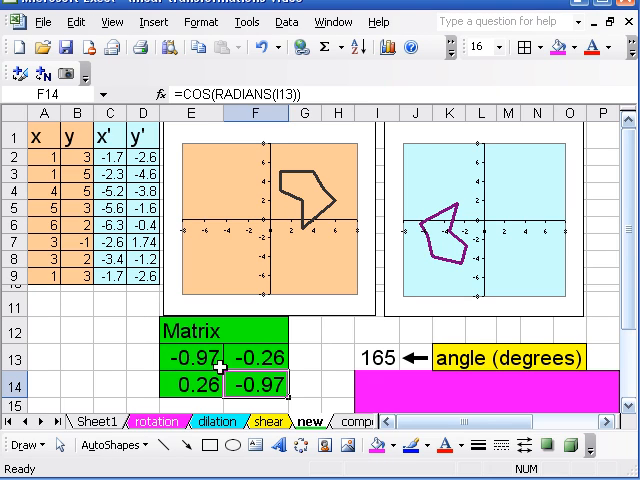
pyautogui.moveTo(55, 159)
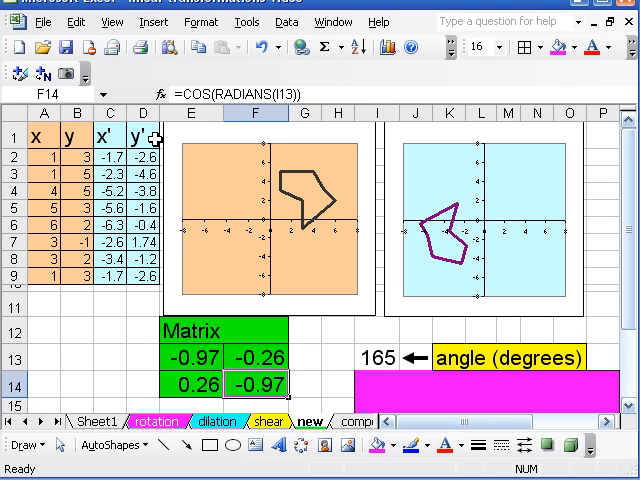
pyautogui.moveTo(225, 275)
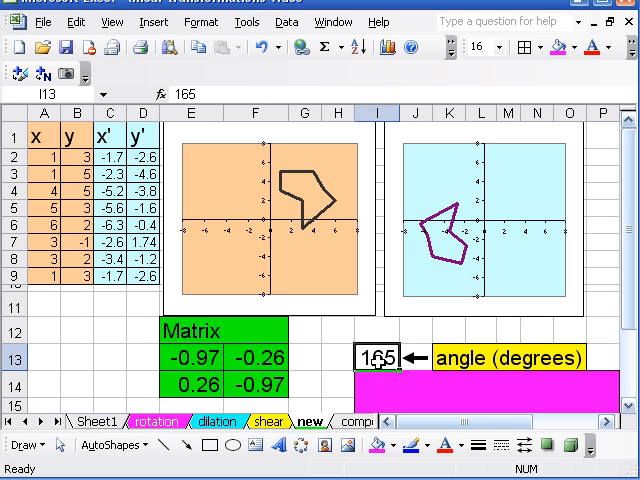
# - Set the rotation angle in I13 to 238 degrees, updating the matrix and rotated polygon
pyautogui.write('238')
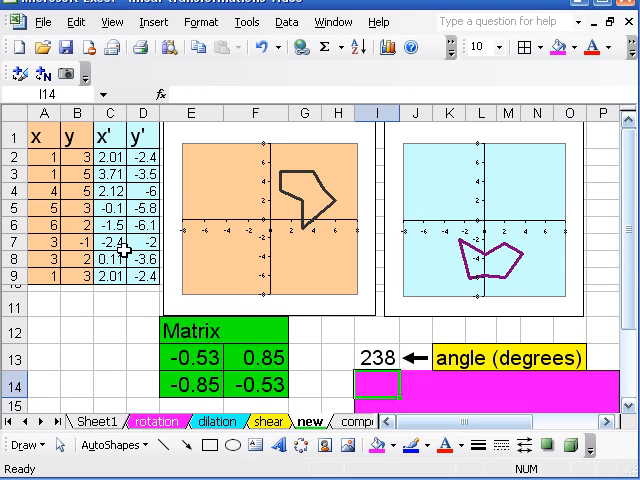
pyautogui.moveTo(500, 258)
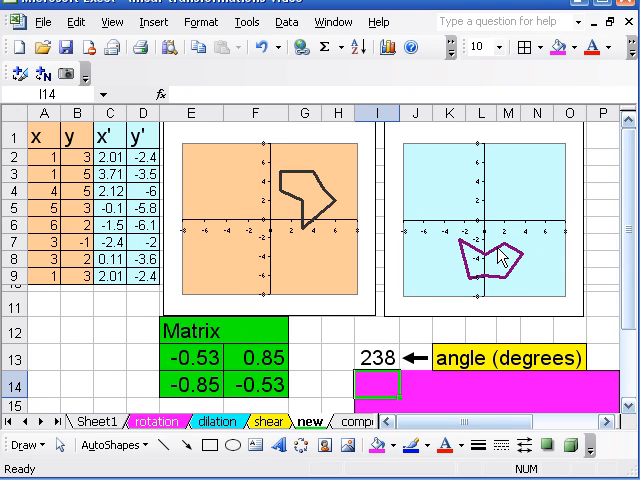
pyautogui.moveTo(420, 328)
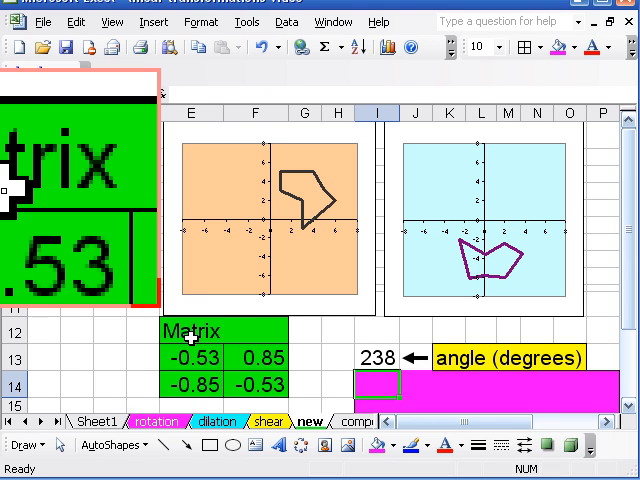
# - Show the Control Toolbox toolbar via View > Toolbars for drawing a scroll bar
pyautogui.click(113, 21)
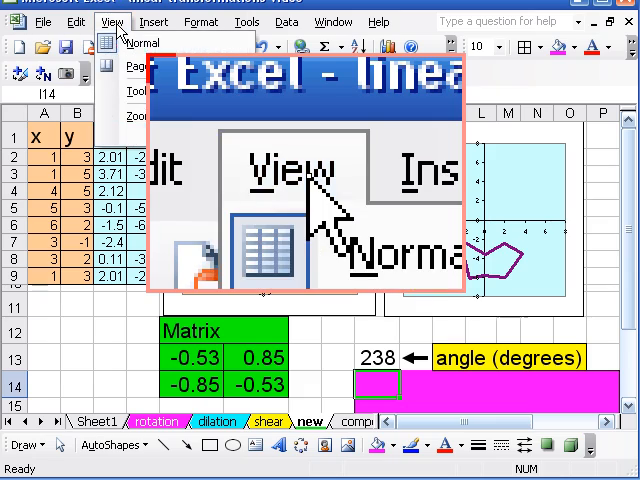
pyautogui.click(147, 91)
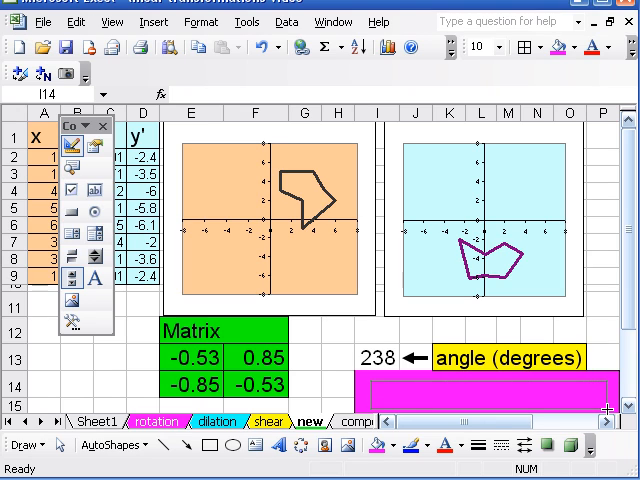
pyautogui.click(490, 405)
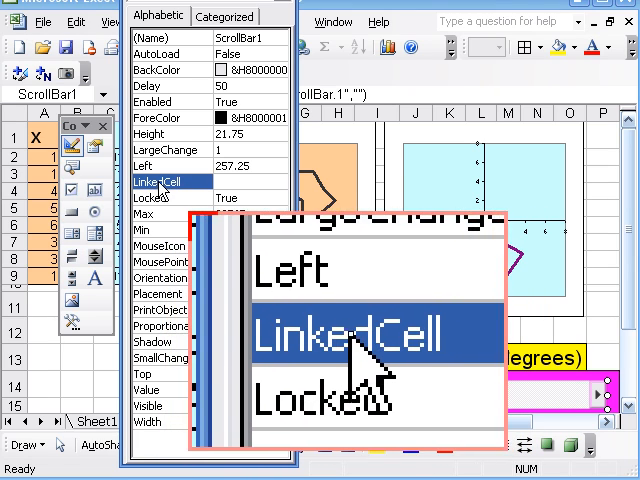
# - Set the scroll bar's LinkedCell property to I13
pyautogui.click(172, 181)
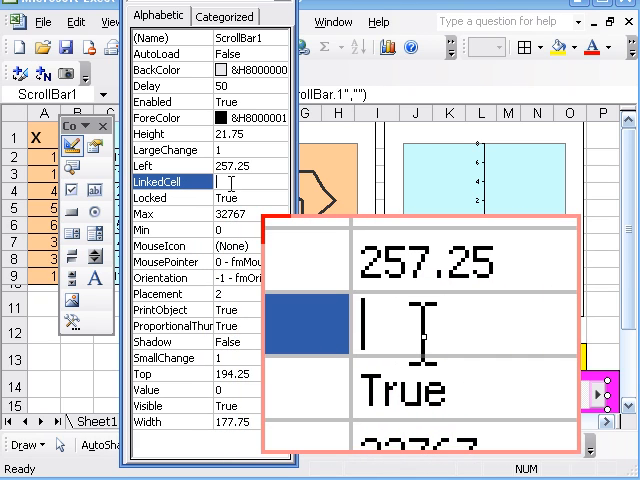
pyautogui.write('I13')
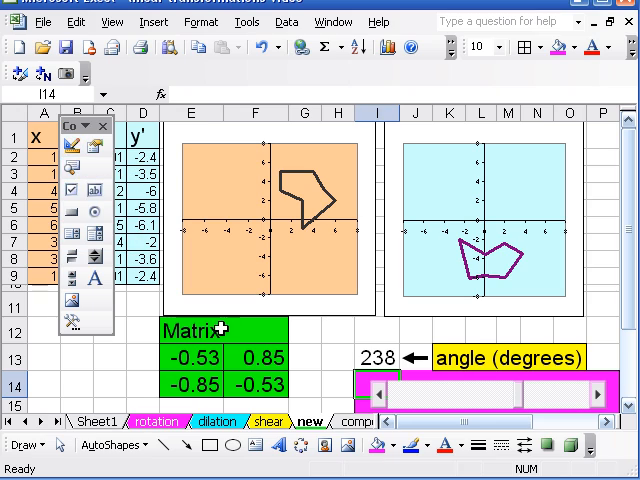
pyautogui.moveTo(72, 150)
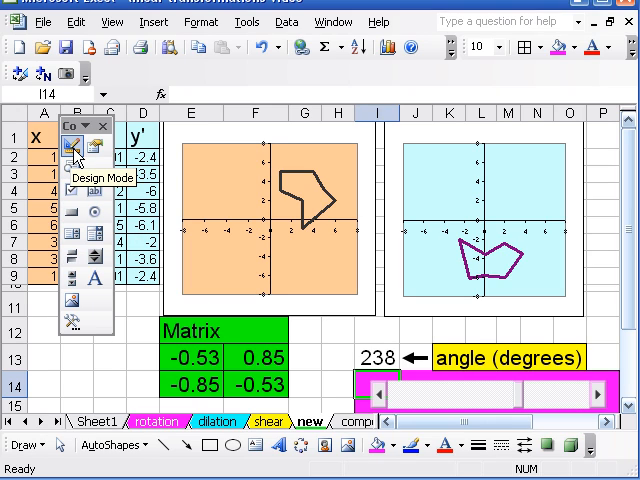
pyautogui.moveTo(78, 152)
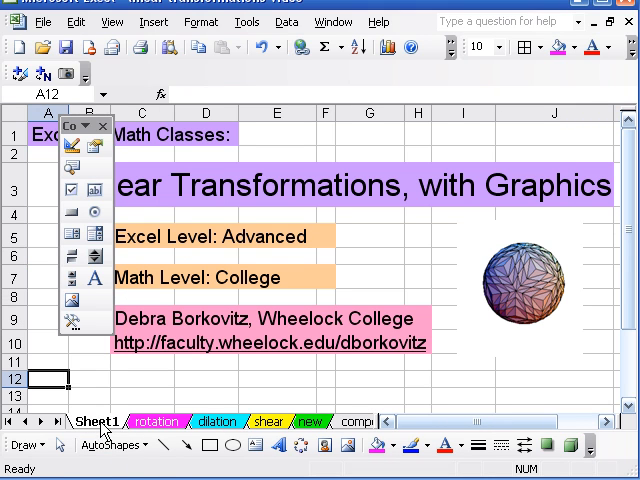
# - Return to Sheet1, the Linear Transformations with Graphics title sheet
pyautogui.click(101, 125)
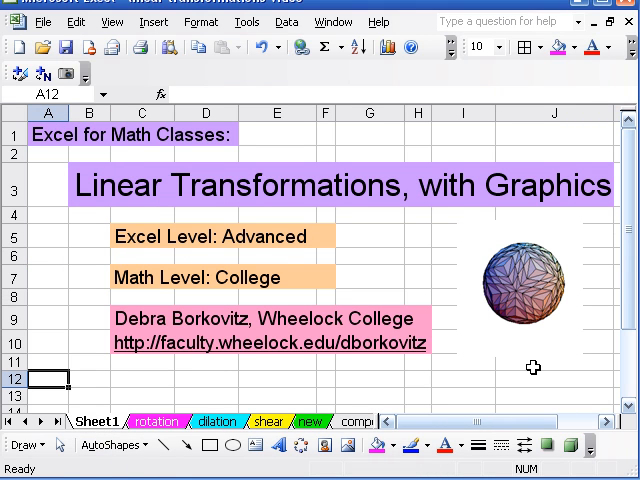